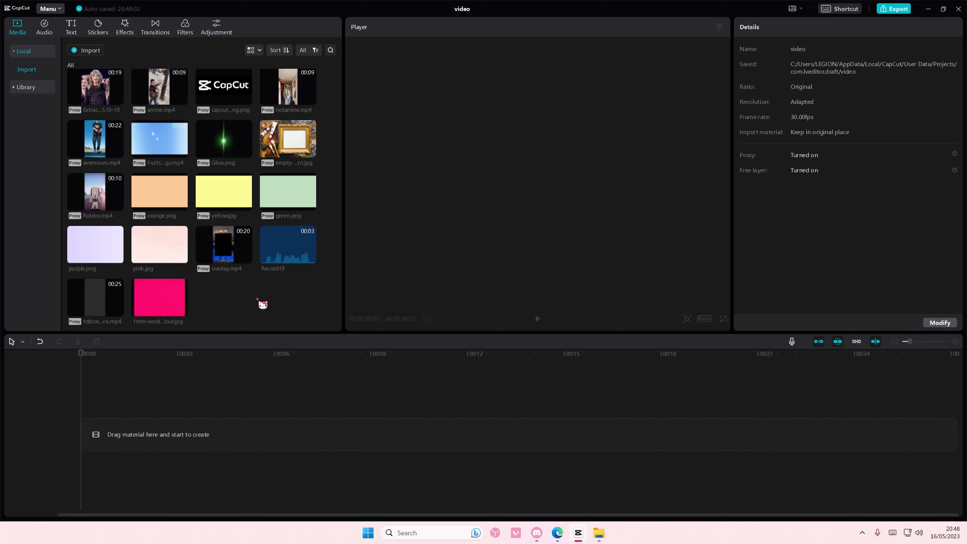
- Place notamine.mp4 on the timeline and stack amine.mp4 on a track above it
left_click(159, 297)
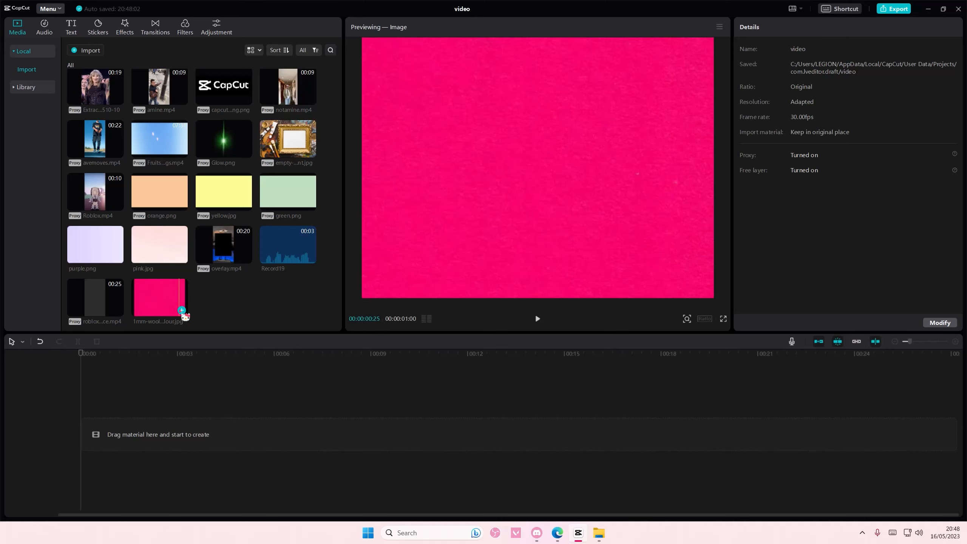
left_click_drag(160, 298, 223, 434)
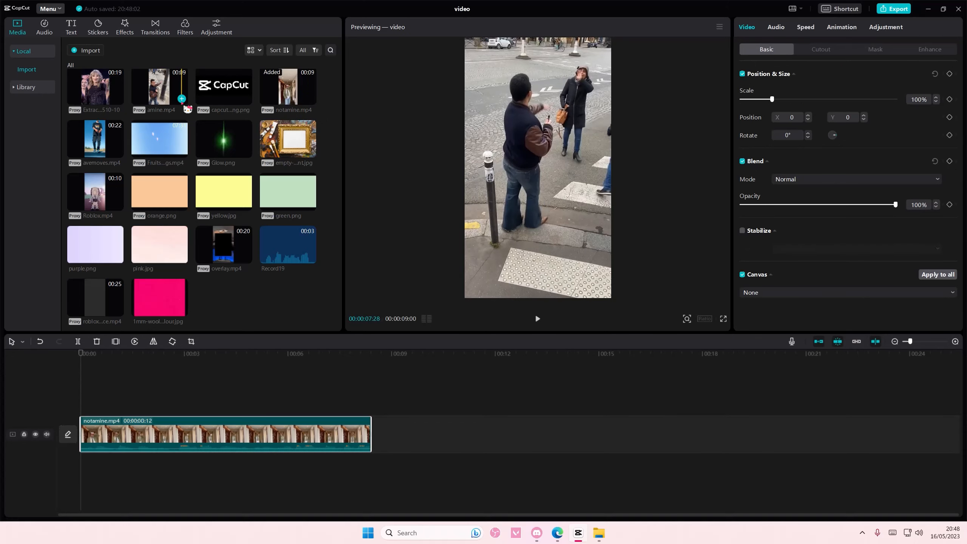
left_click_drag(160, 86, 234, 397)
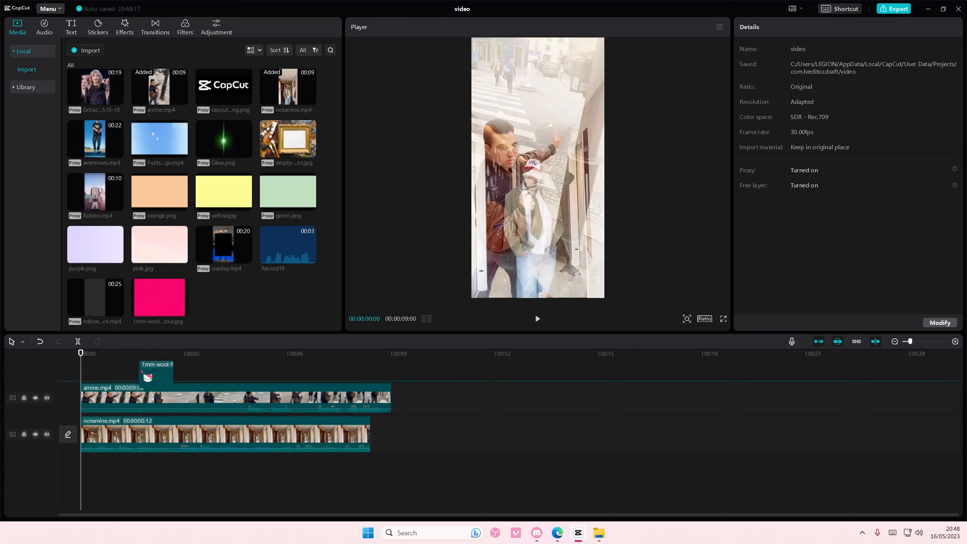
- Put the pink wool image on the bottom track beneath both videos
left_click_drag(157, 370, 388, 459)
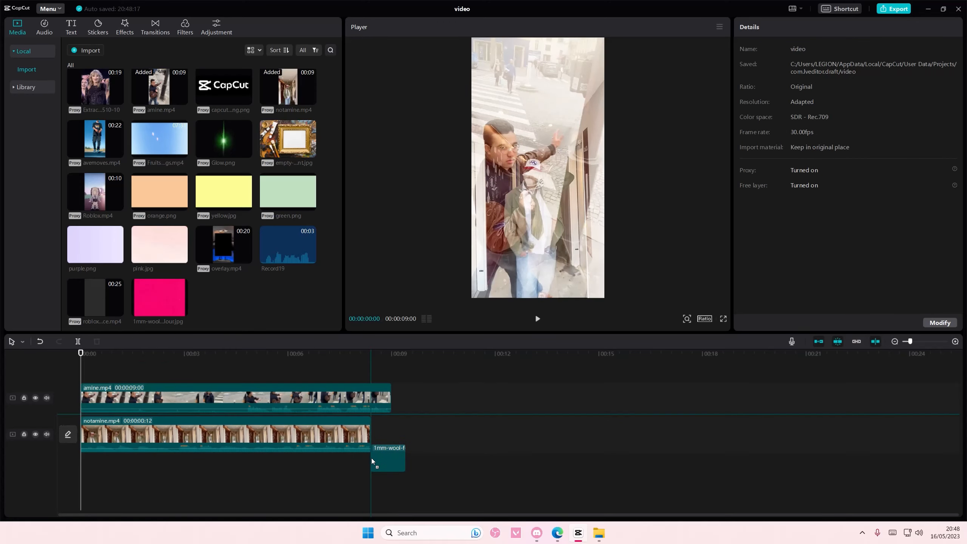
left_click_drag(388, 456, 97, 456)
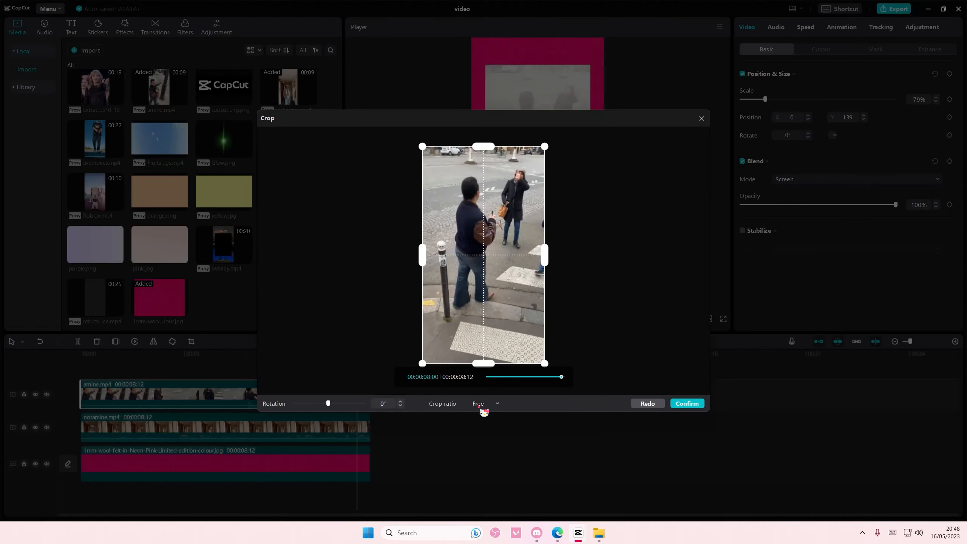
- Crop amine.mp4 to a 9:16 ratio after briefly trying 16:9
left_click(486, 403)
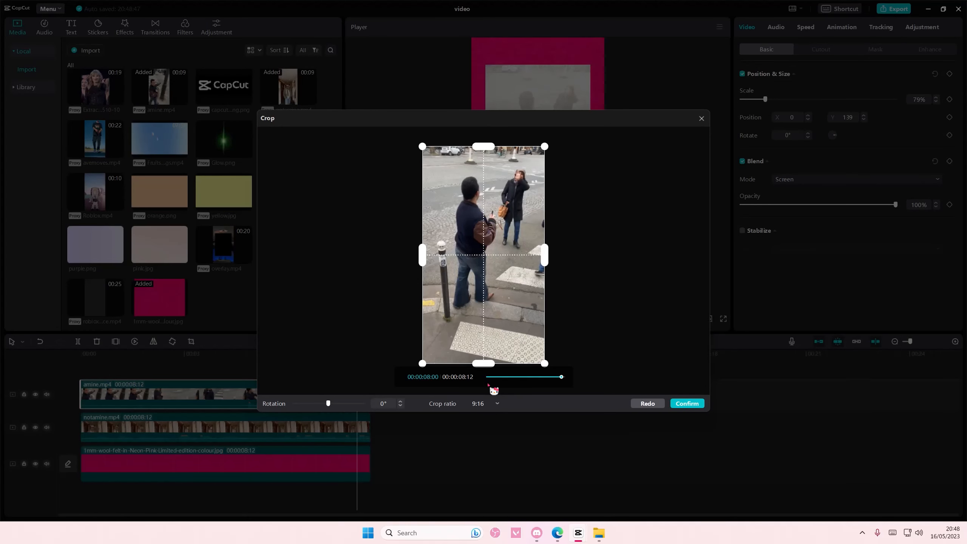
left_click(486, 404)
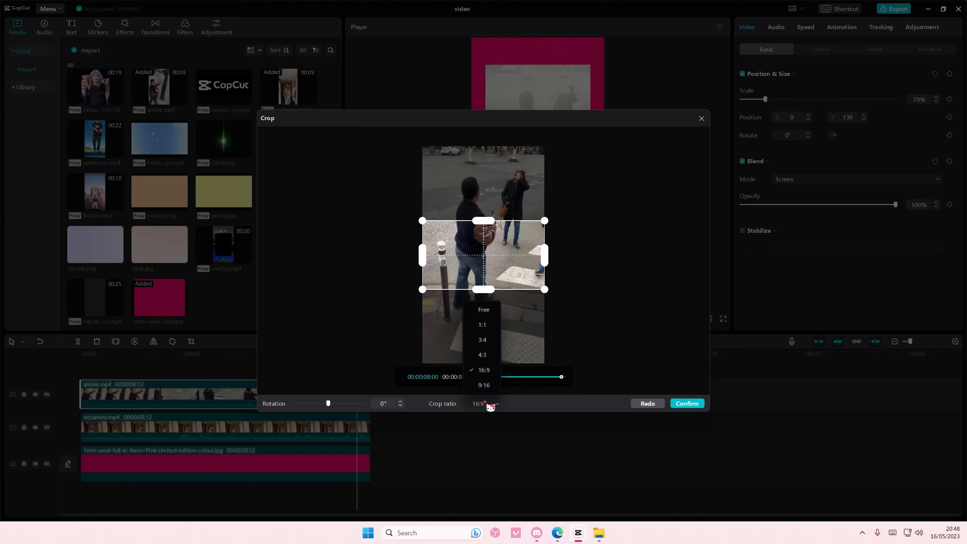
left_click(484, 385)
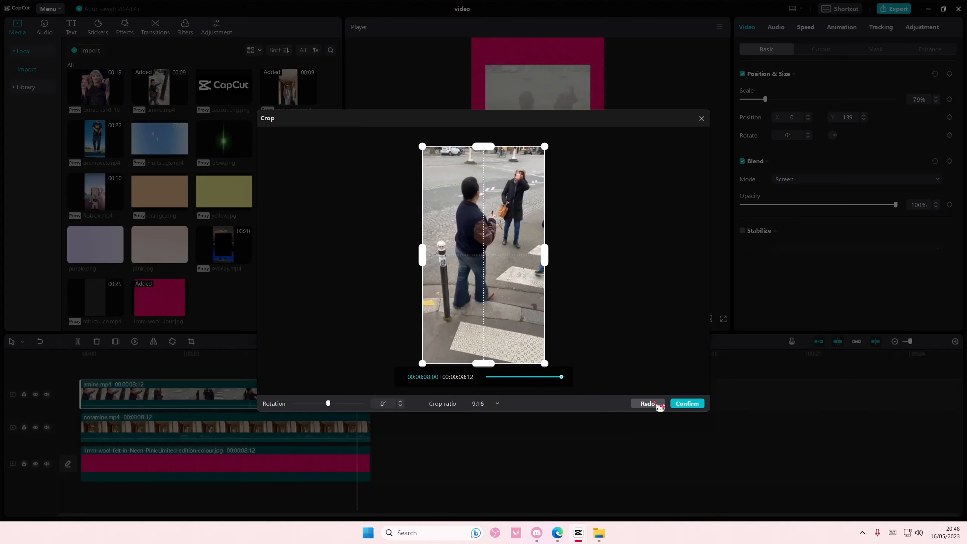
left_click(686, 403)
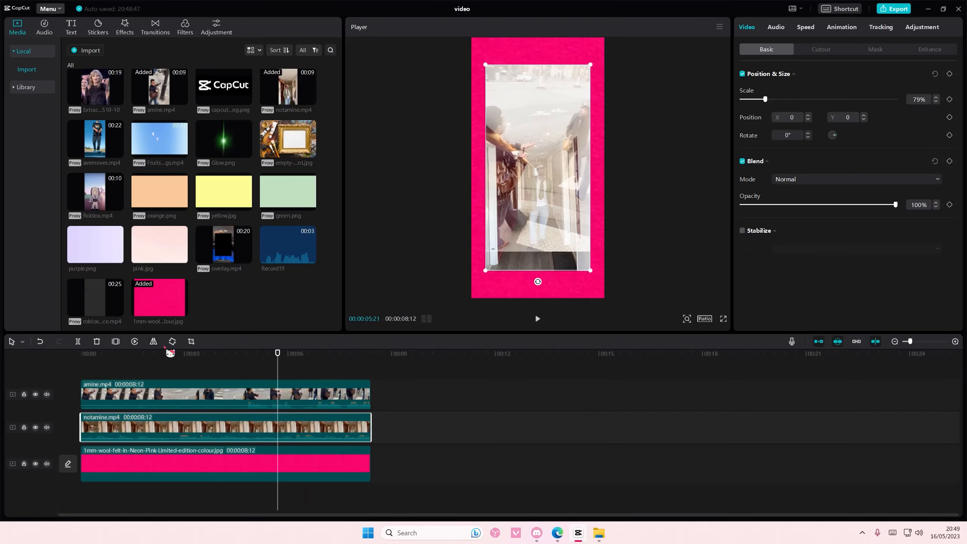
- Crop notamine.mp4 to the same 9:16 ratio
left_click(477, 404)
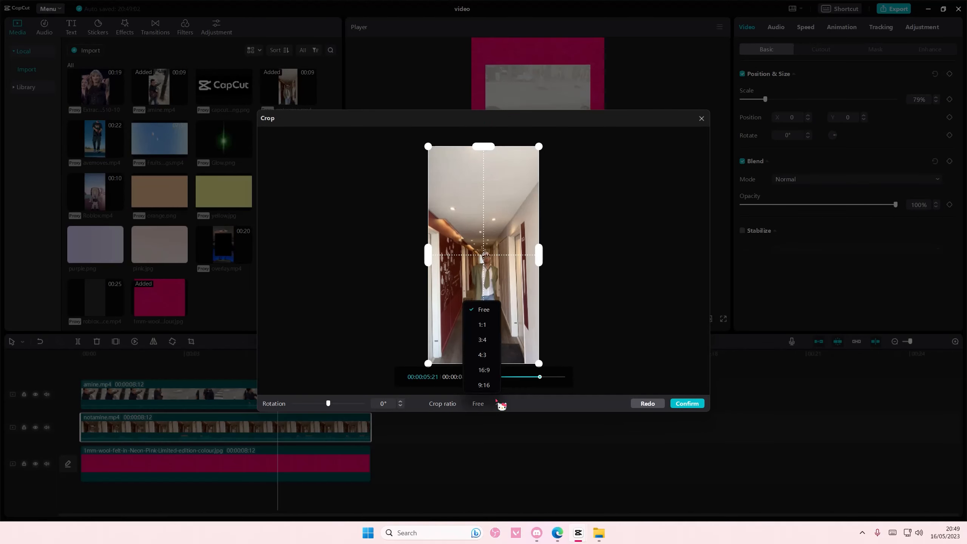
left_click(483, 385)
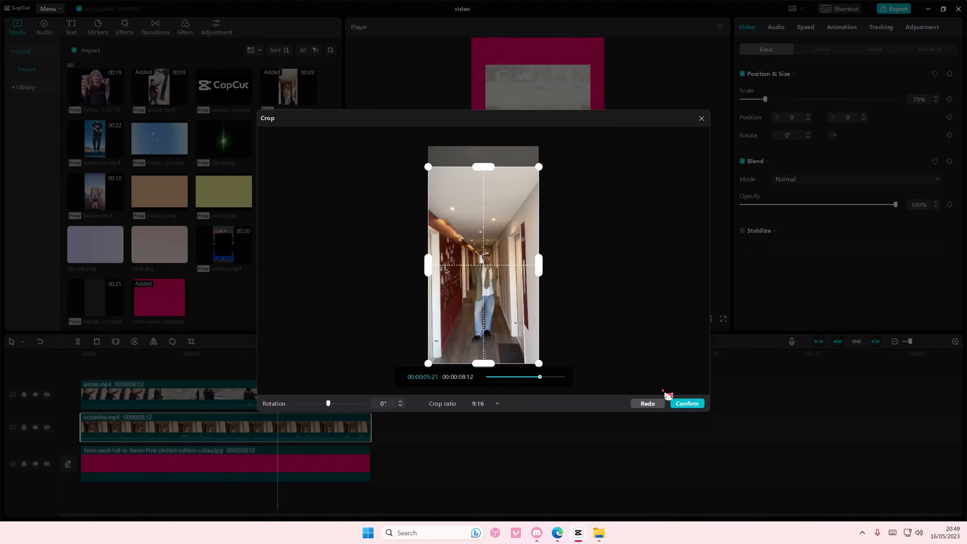
left_click(687, 403)
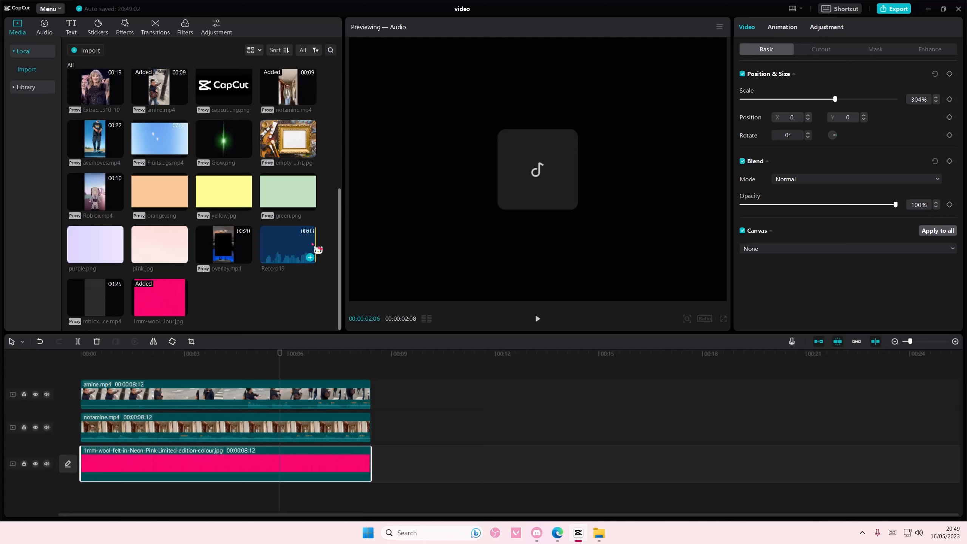
- Add pink.jpg on a new track stretched to 8:12 and box-select all four clips
left_click_drag(160, 244, 129, 441)
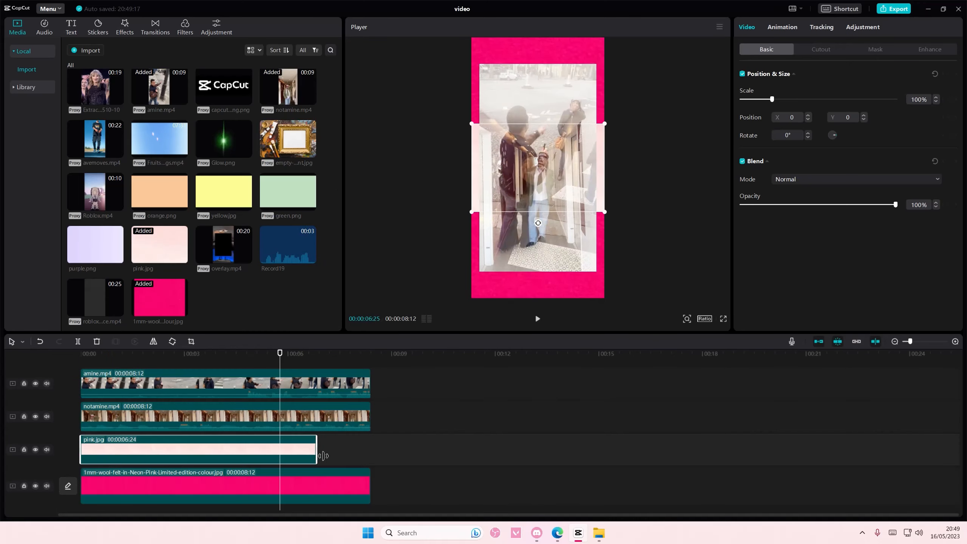
left_click_drag(318, 448, 370, 448)
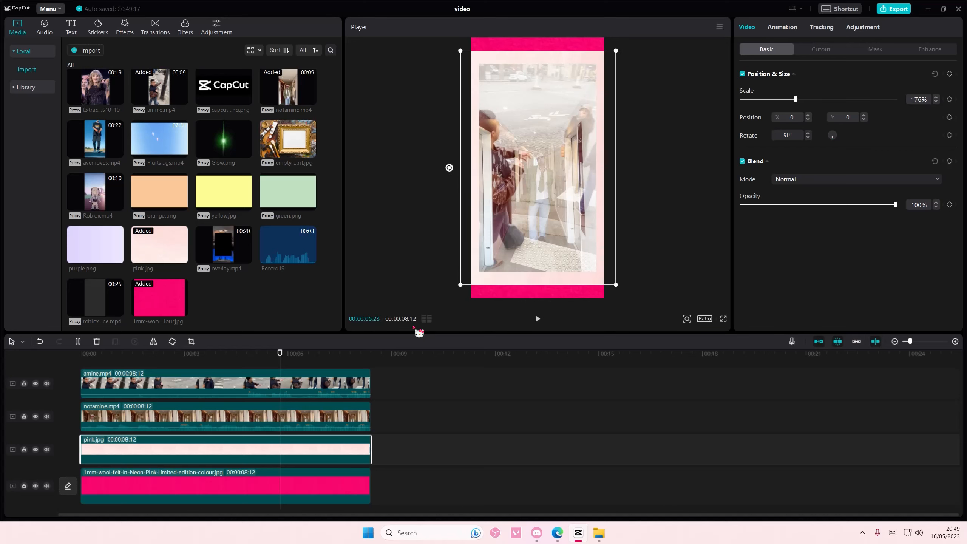
left_click_drag(895, 204, 790, 204)
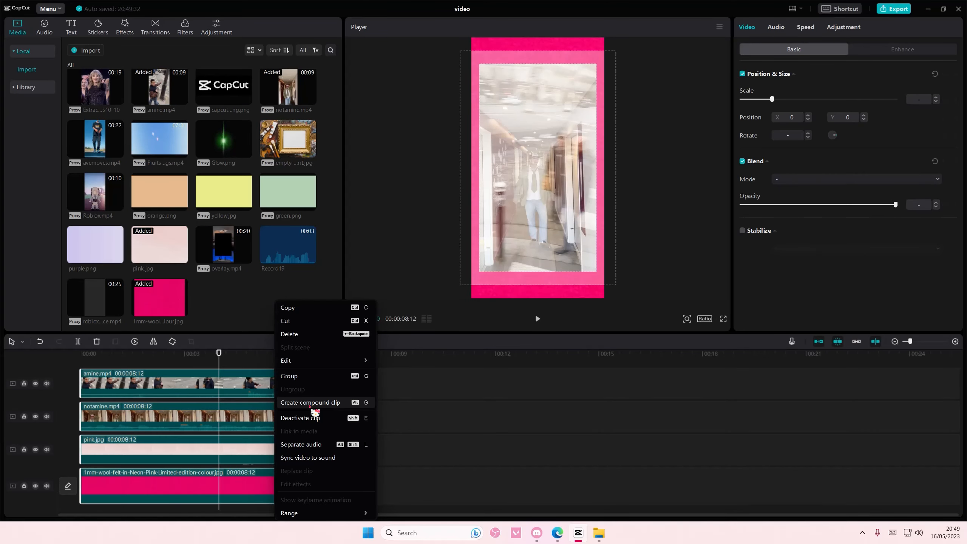
- Create a compound clip from the four layers and show its animation presets
left_click(310, 401)
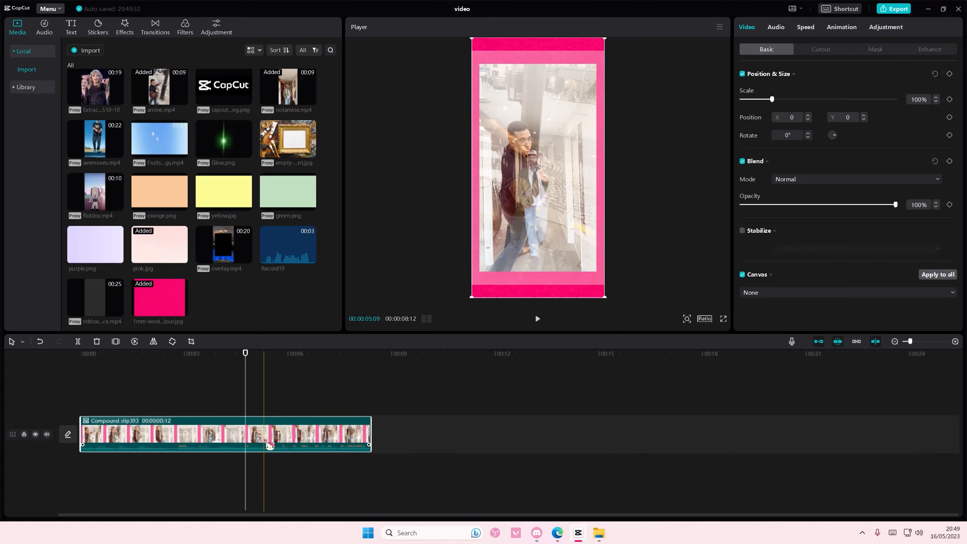
left_click(841, 26)
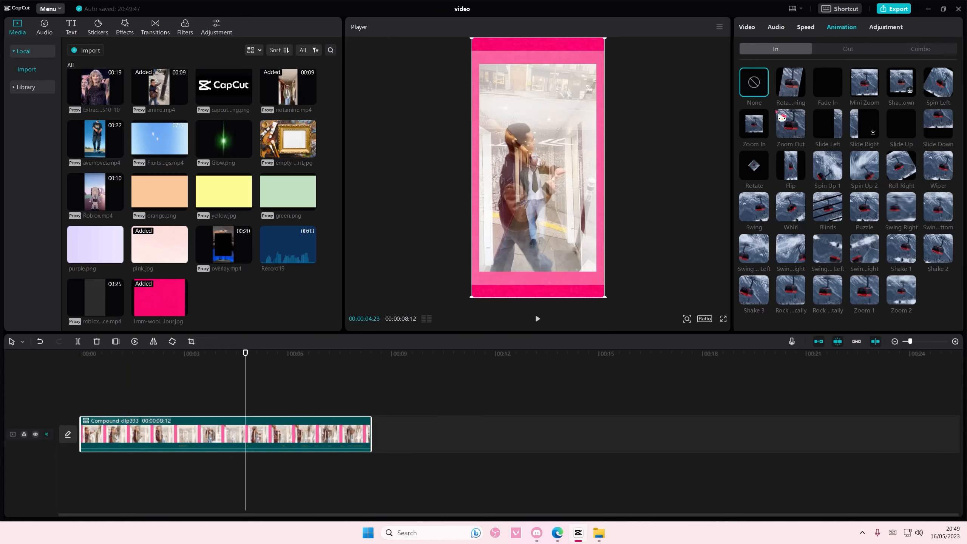
- Preview a rocking entrance and several combo presets, then apply the split-tile combo animation
left_click(827, 290)
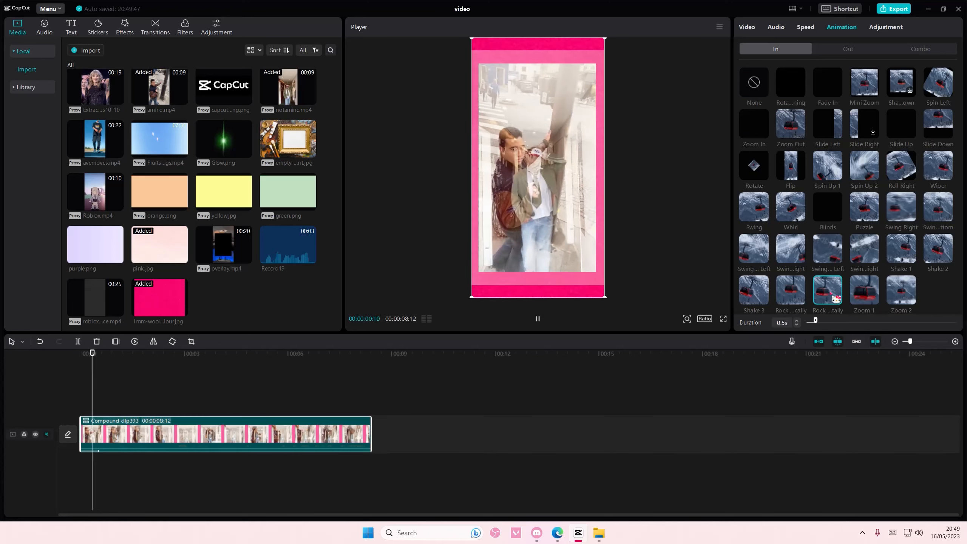
left_click(847, 48)
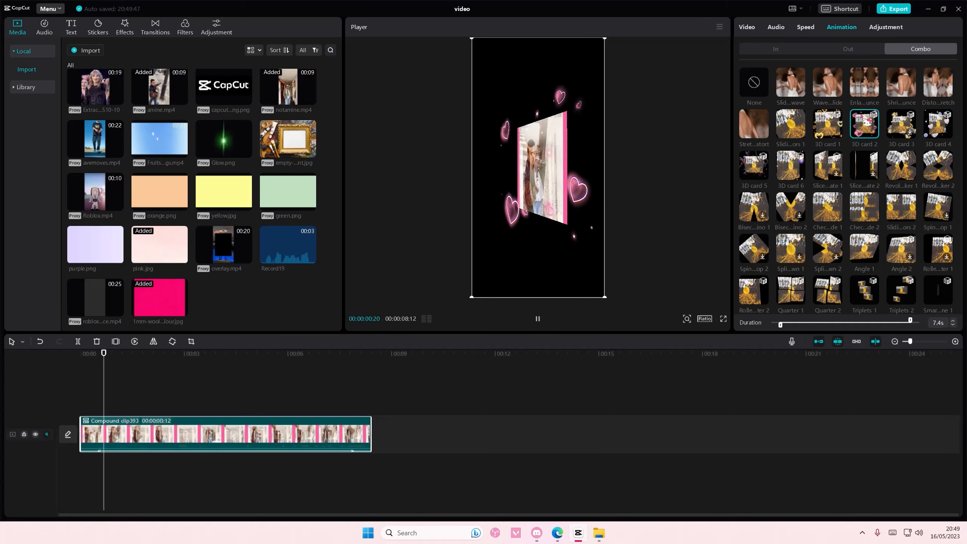
left_click(790, 83)
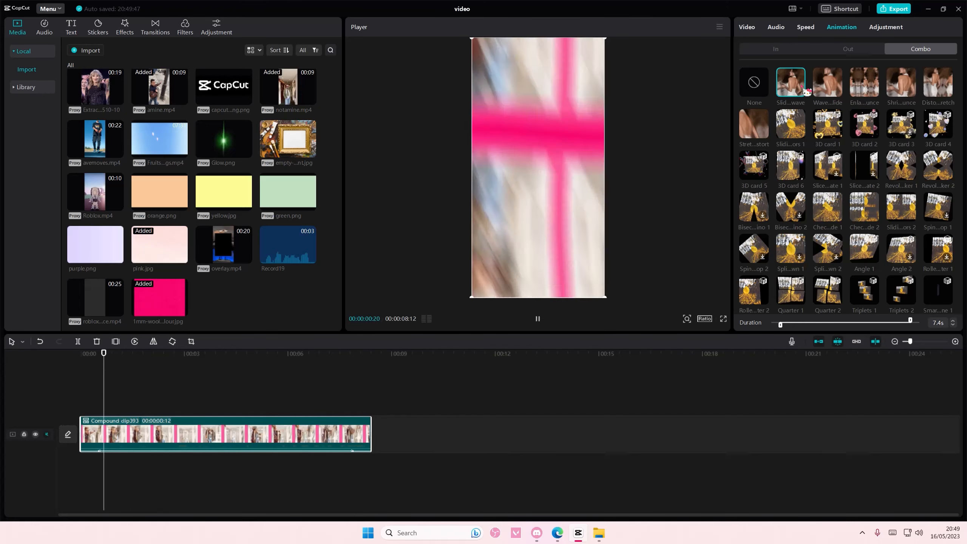
left_click(753, 122)
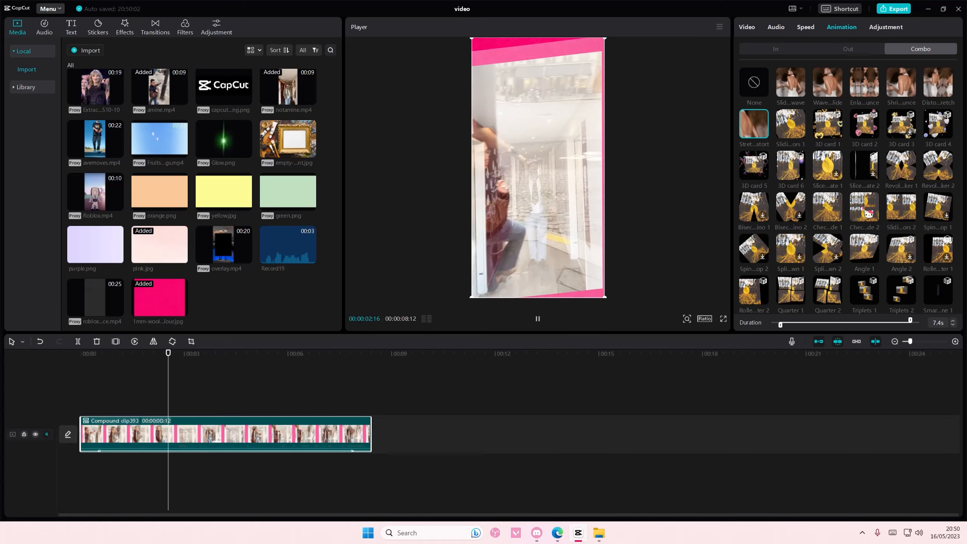
left_click(864, 206)
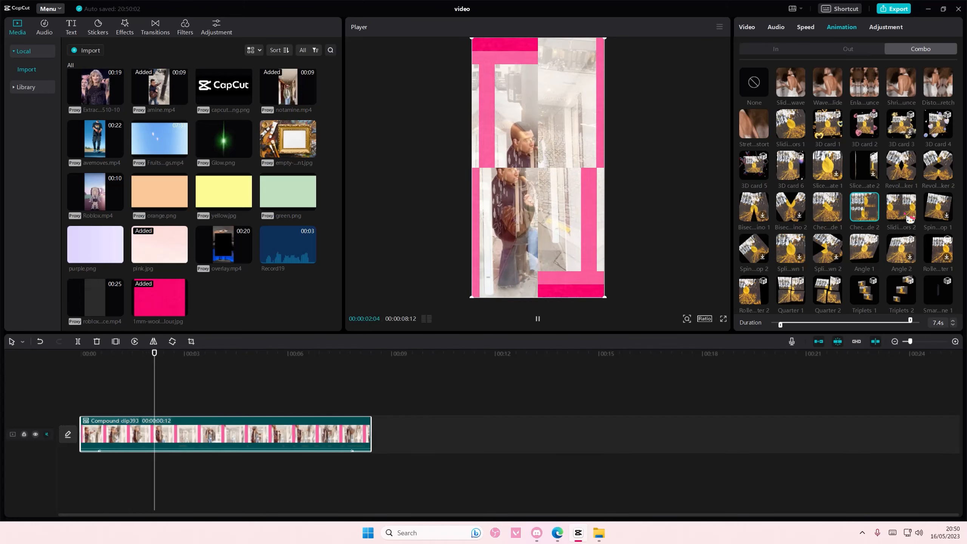